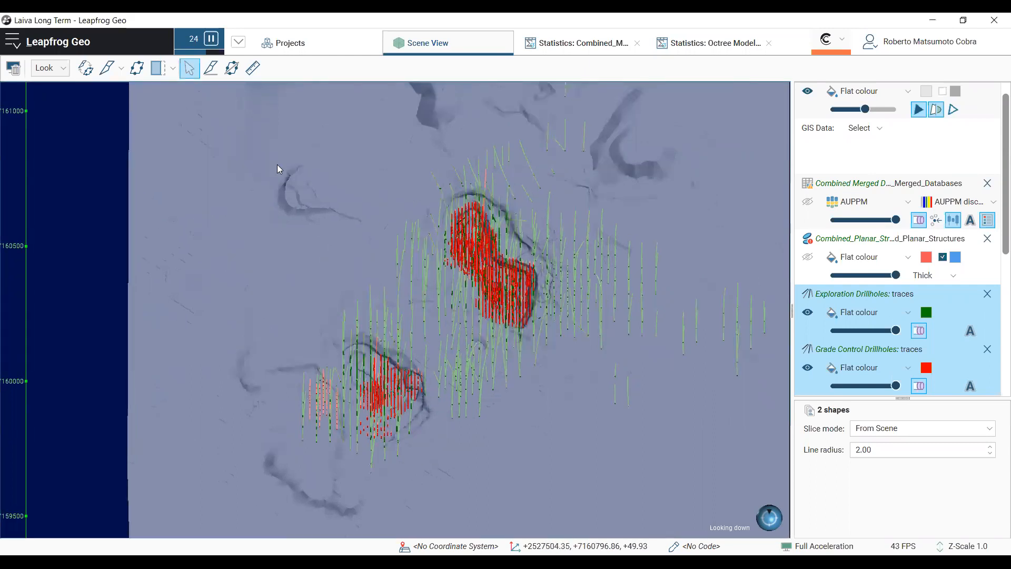
Step: Orbit from the top-down view to a level Plunge 00 view looking north at both pits
left_click_drag(277, 169, 409, 255)
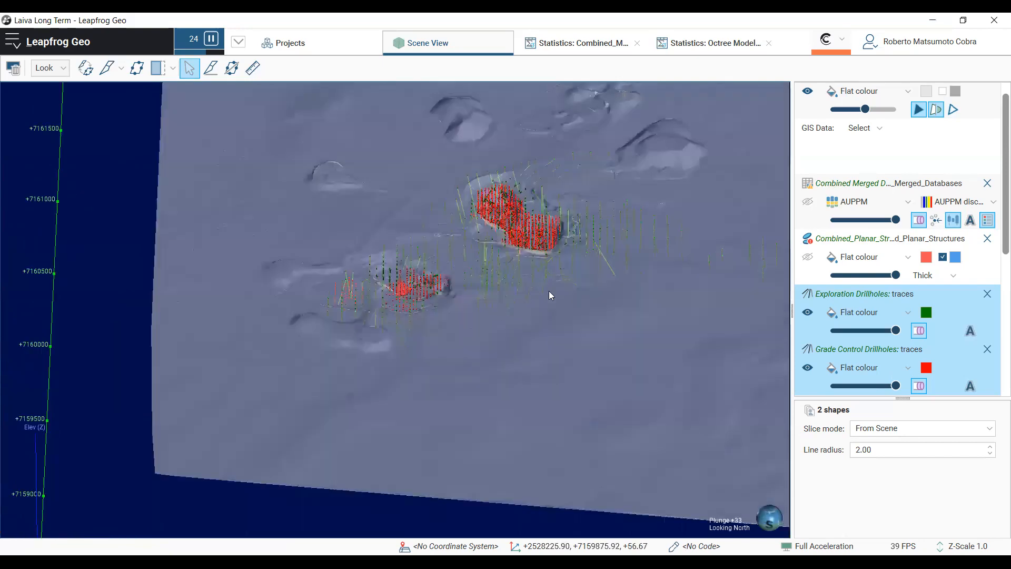
left_click_drag(550, 295, 485, 380)
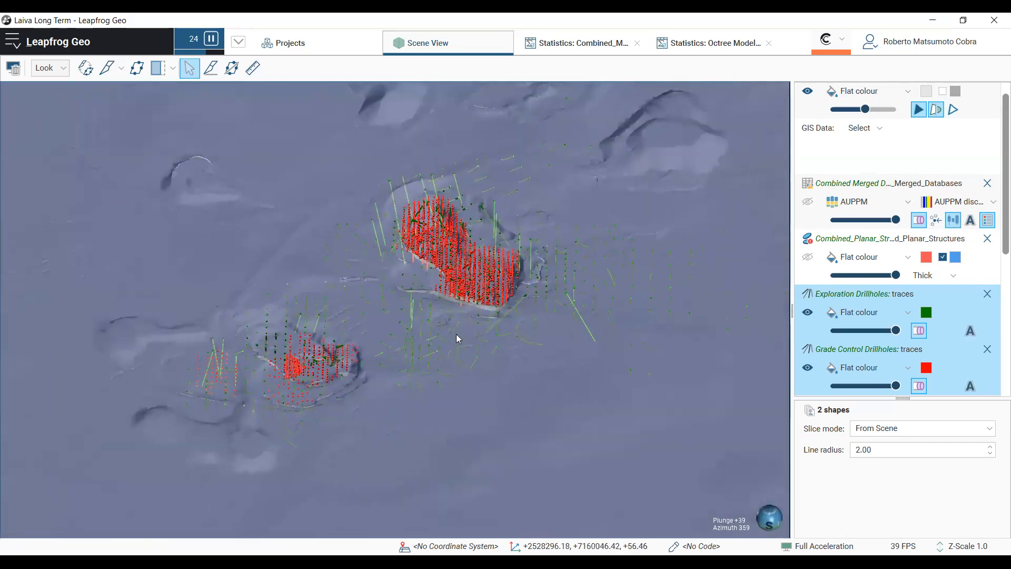
left_click_drag(457, 339, 438, 352)
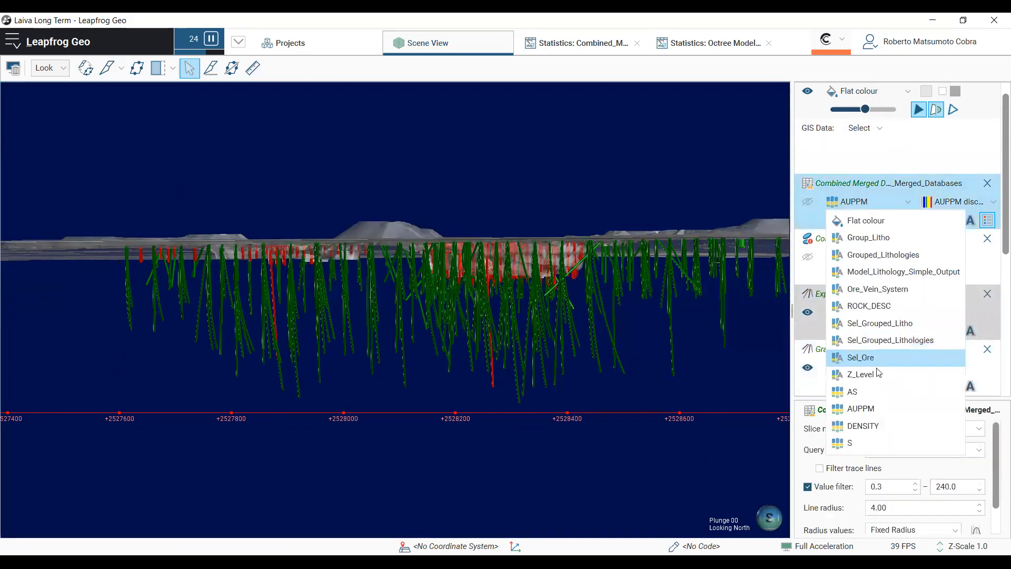
Step: Colour the Combined merged drillholes by Z_Level, make them visible, and show their statistics
left_click(858, 374)
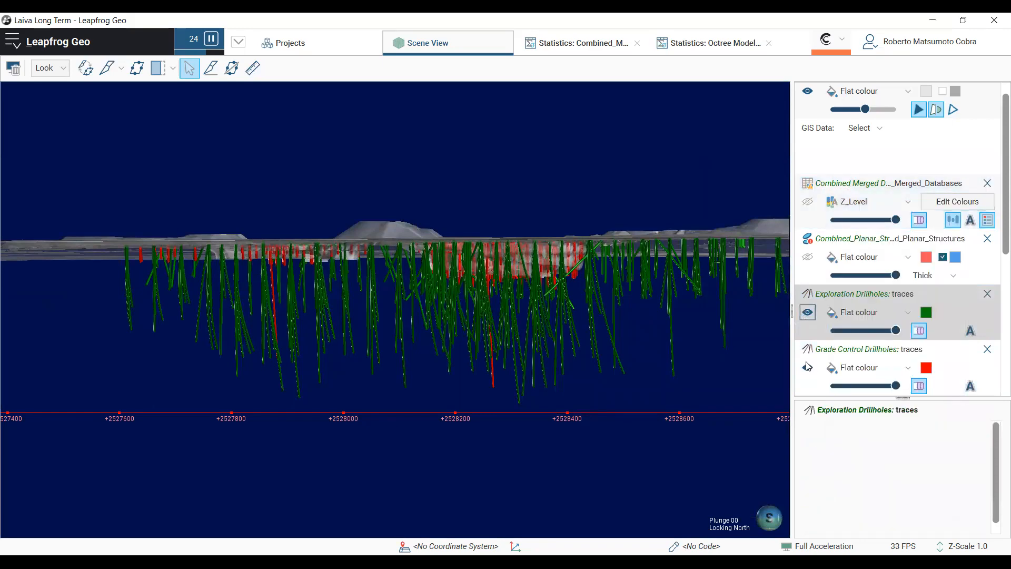
left_click(807, 201)
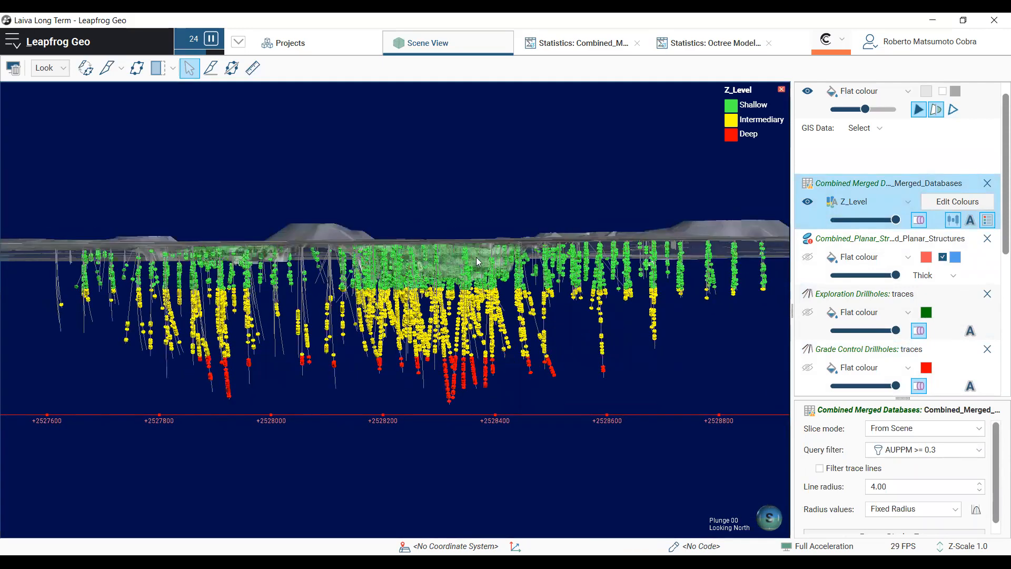
mouse_move(431, 292)
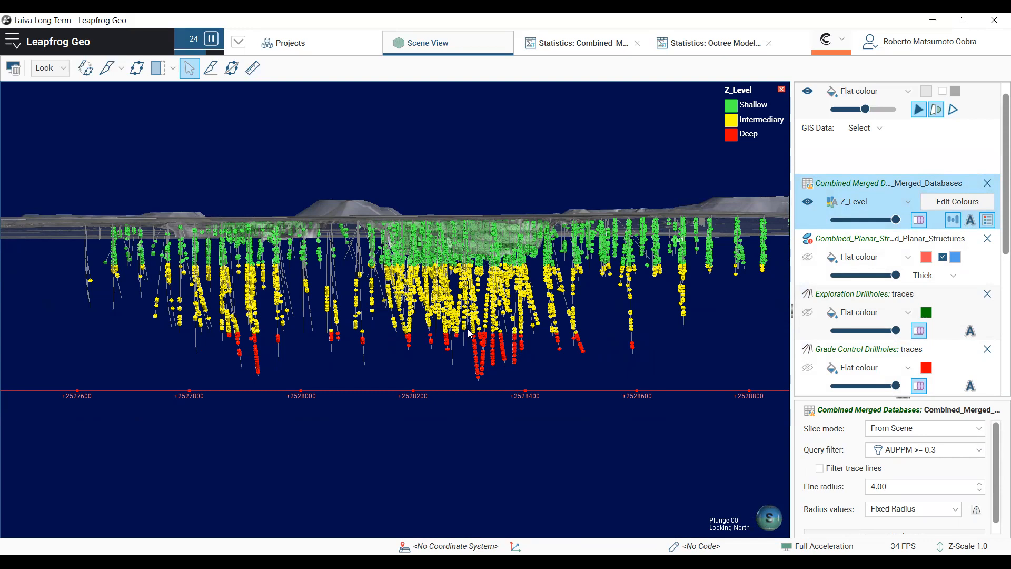
mouse_move(378, 337)
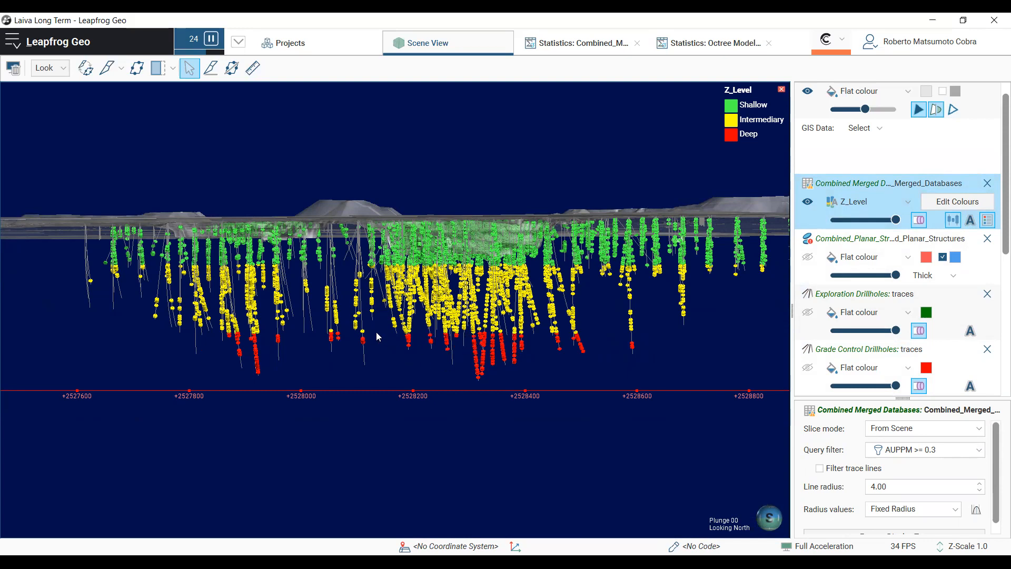
mouse_move(585, 315)
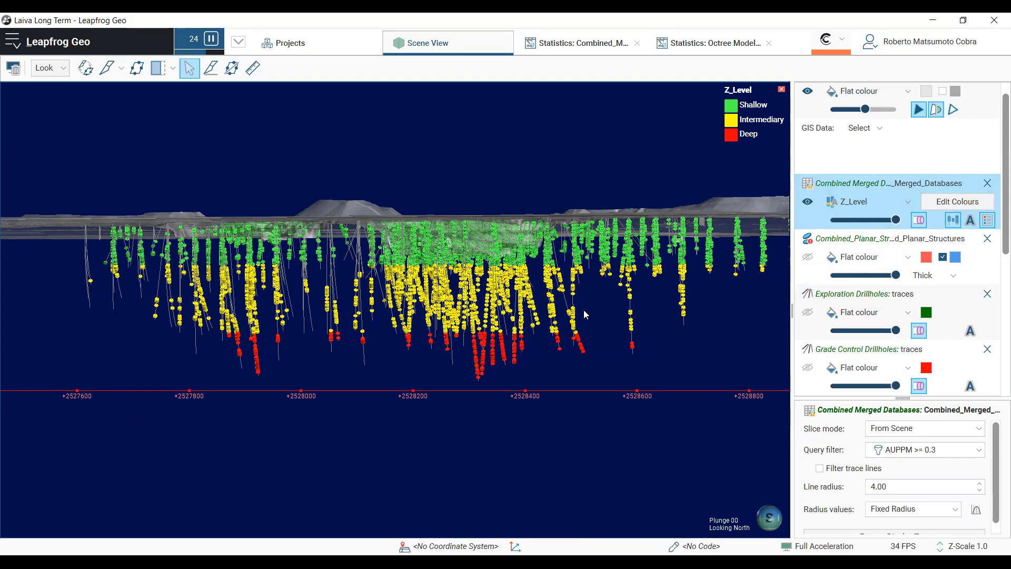
left_click(578, 43)
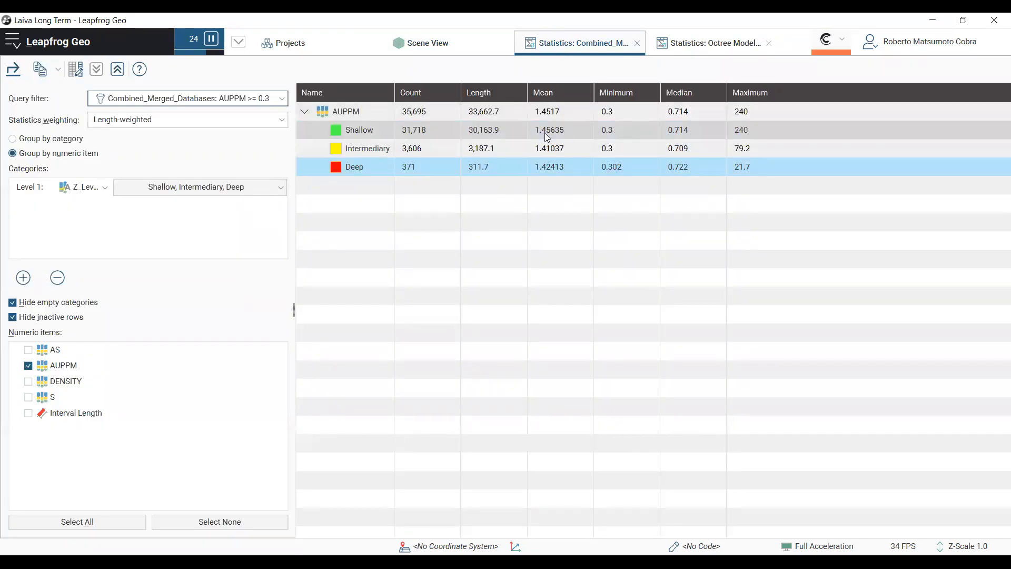
Step: Select the overall AUPPM row, then view the Octree block model's Au Boyd statistics above 0.30
left_click(359, 129)
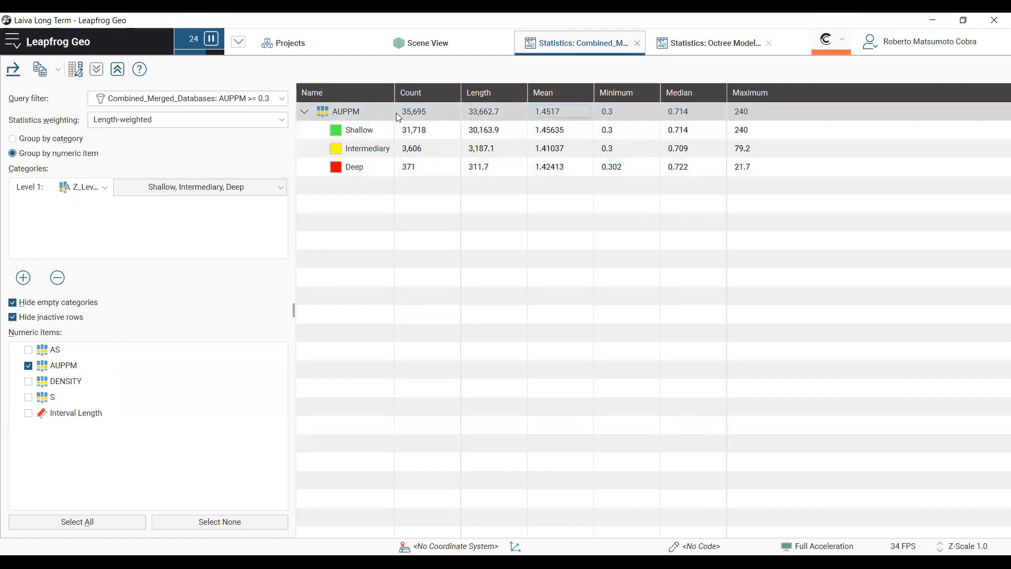
left_click(345, 111)
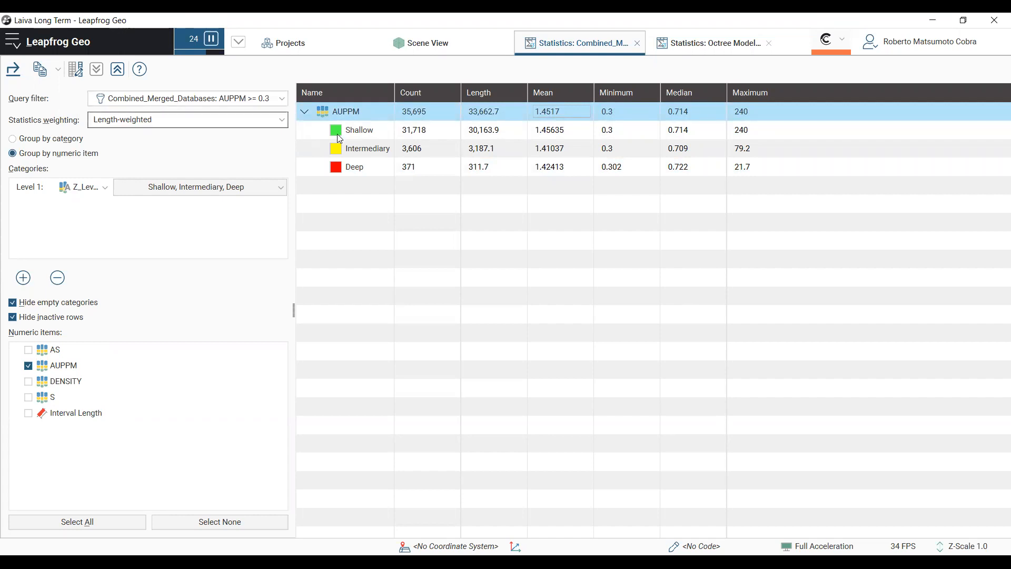
left_click(710, 43)
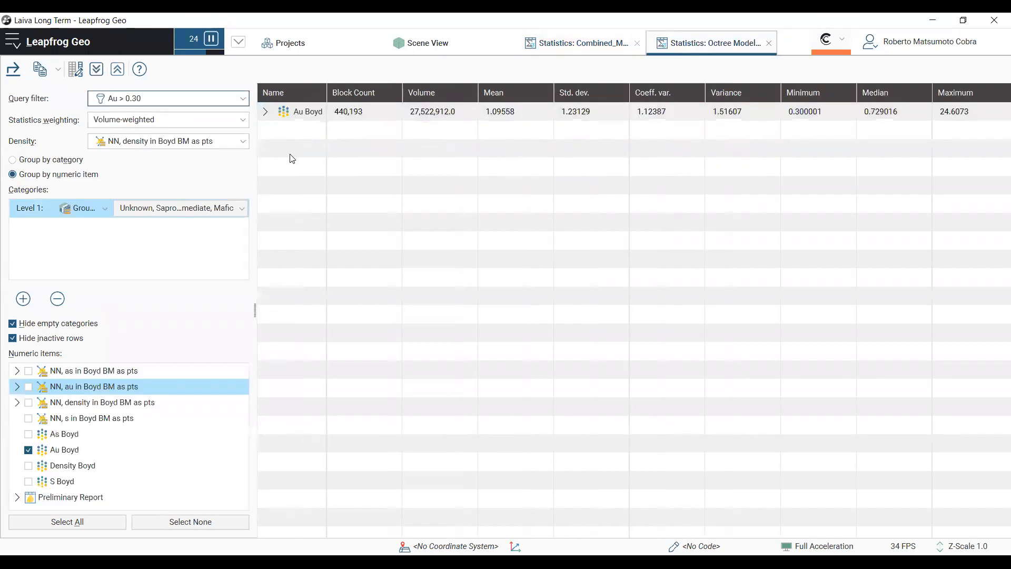
mouse_move(345, 150)
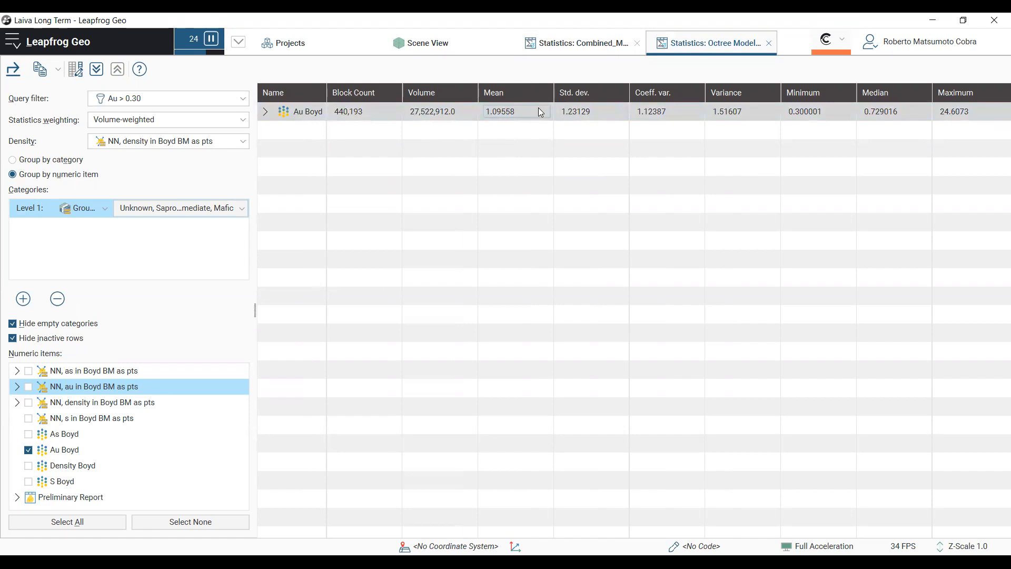
mouse_move(516, 111)
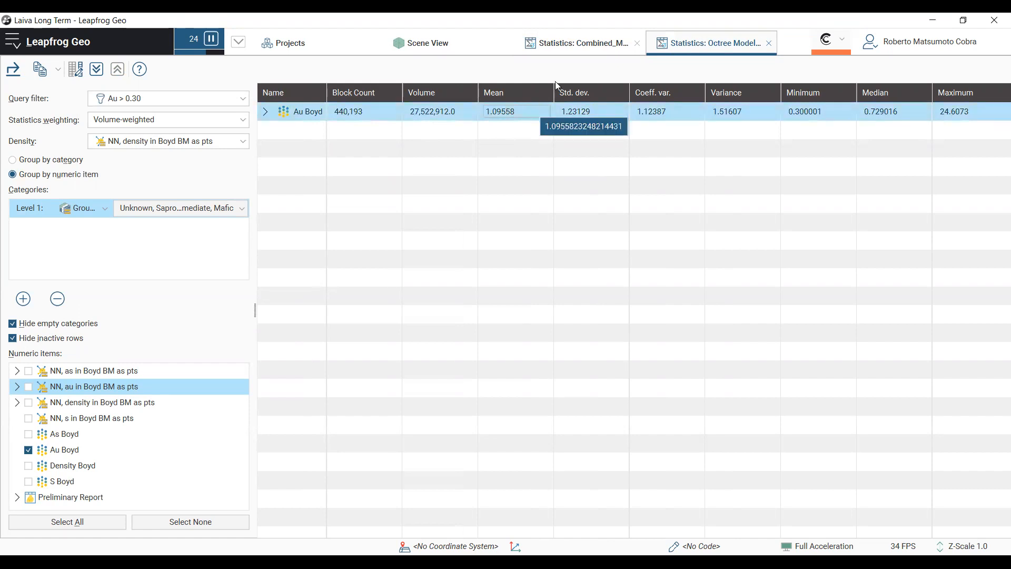
Step: Switch back to the Combined_M drillhole AUPPM statistics tab
left_click(578, 43)
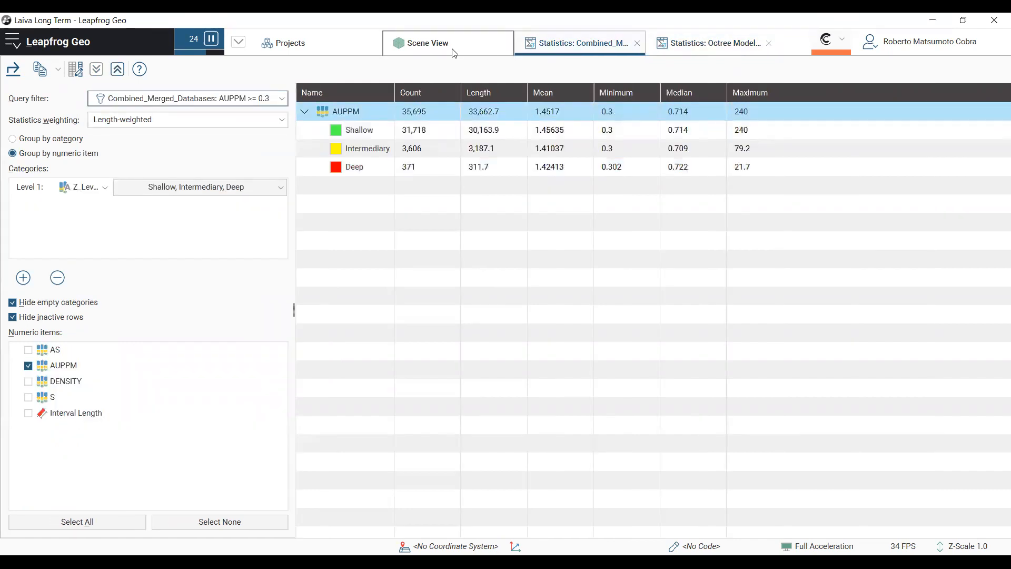
Step: Recolour the merged drillholes by AUPPM grade and orbit to look down on the pits
left_click(427, 43)
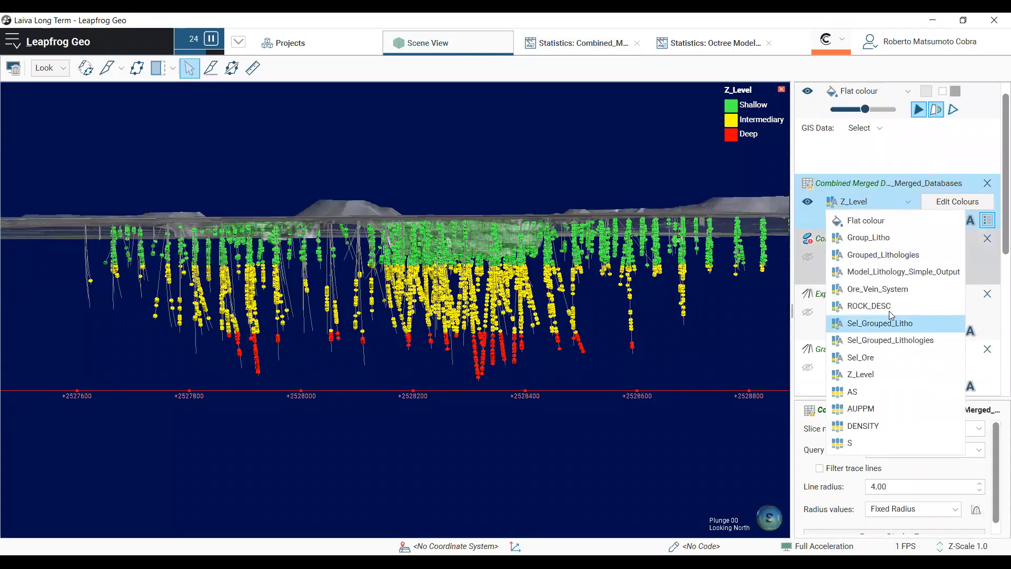
left_click(860, 408)
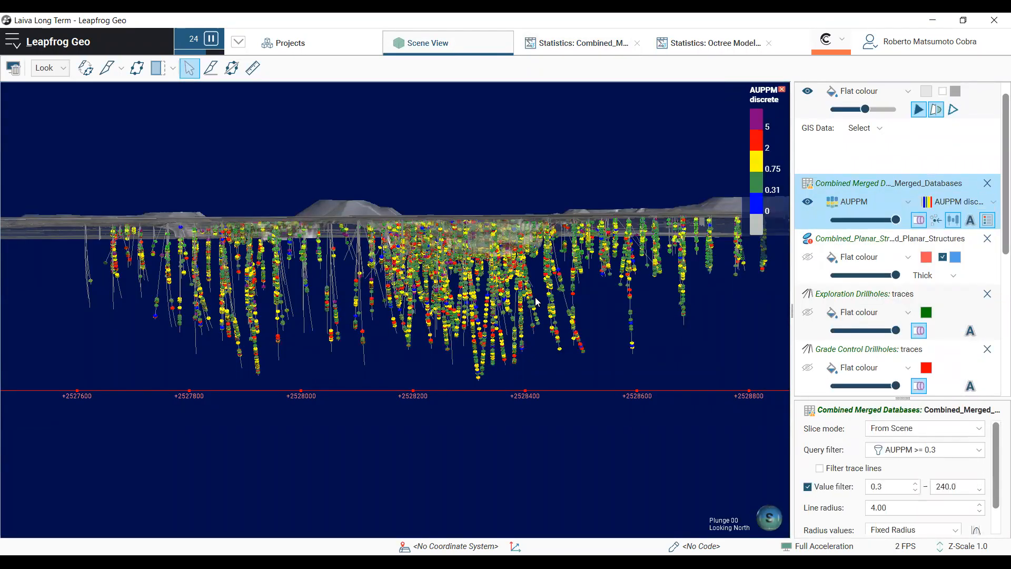
left_click_drag(535, 304, 616, 353)
type("0.7")
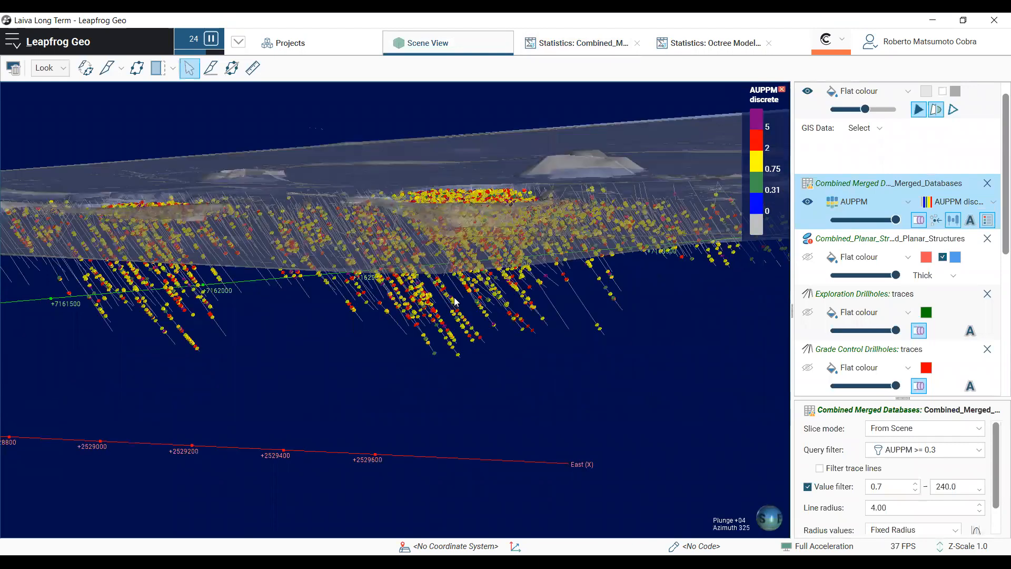
left_click_drag(451, 296, 468, 293)
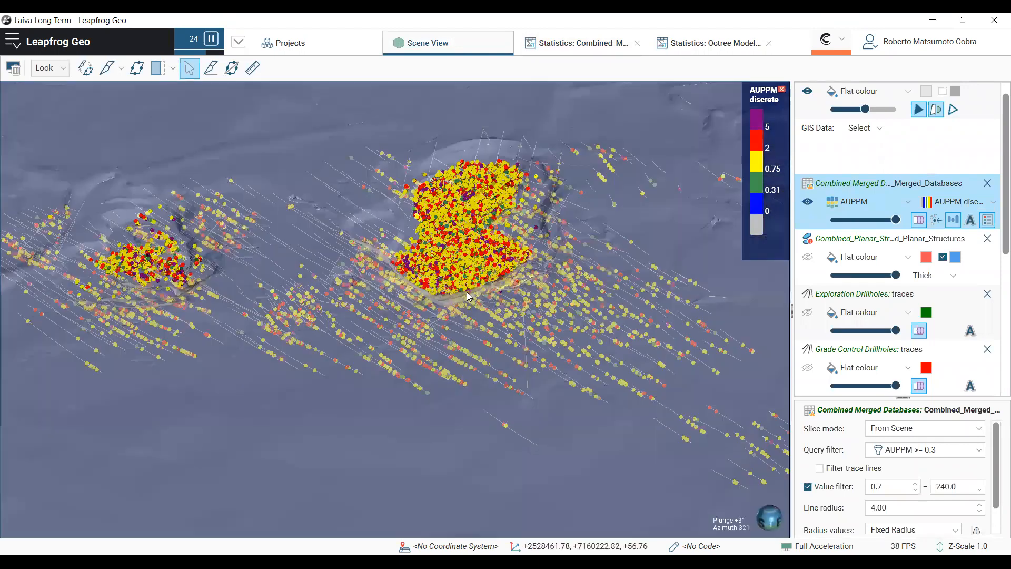
left_click_drag(468, 296, 578, 319)
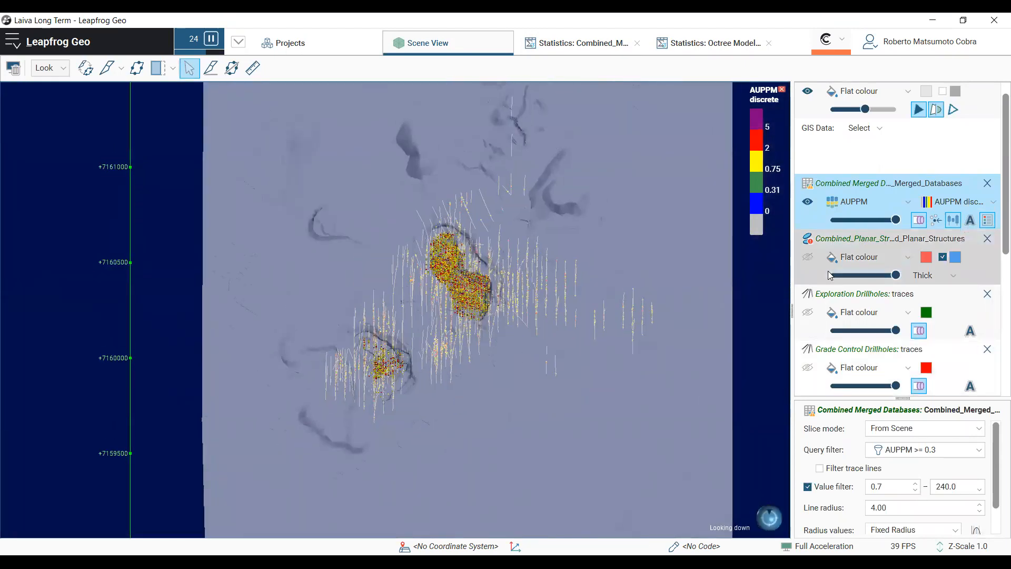
left_click(210, 68)
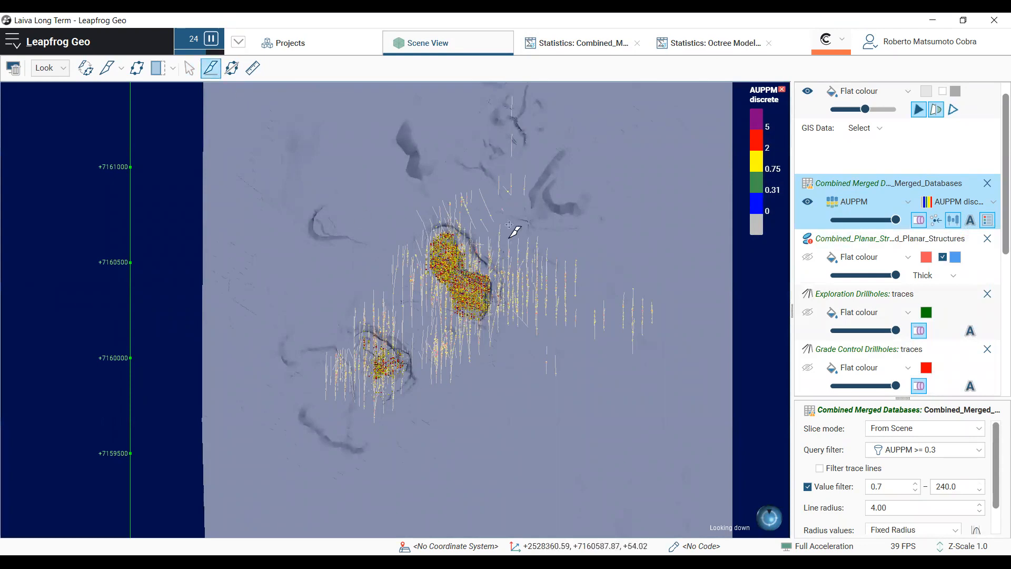
Step: Place a vertical slice across the deposits, face it, and show the Au block model
left_click(111, 68)
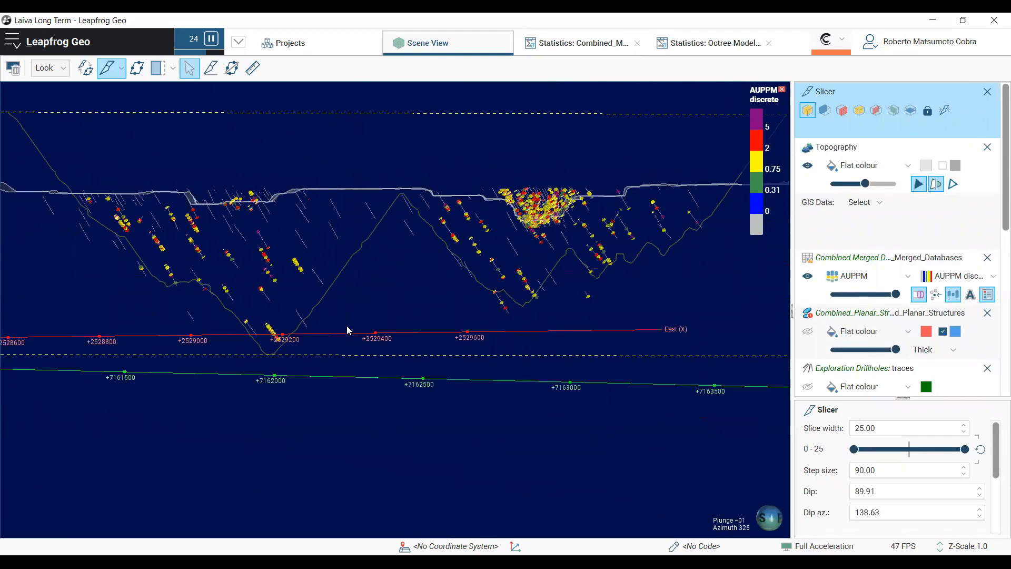
left_click_drag(348, 330, 431, 325)
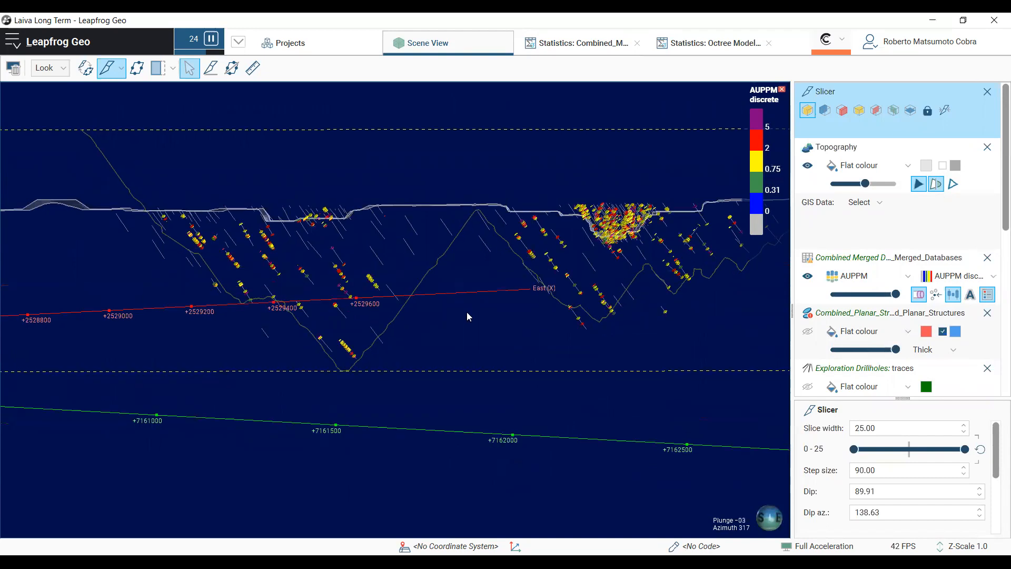
left_click_drag(468, 317, 485, 341)
type("50")
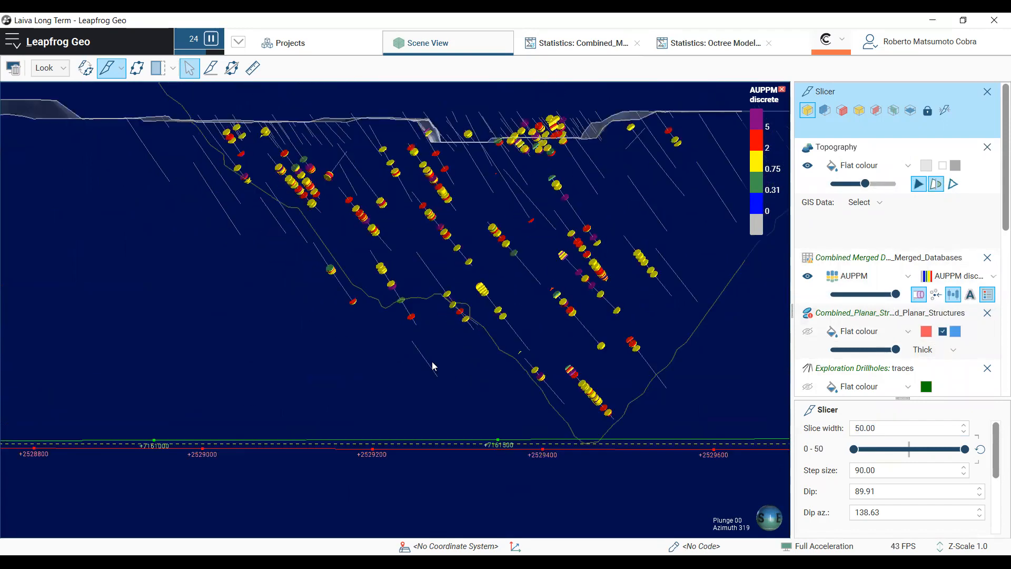
mouse_move(358, 311)
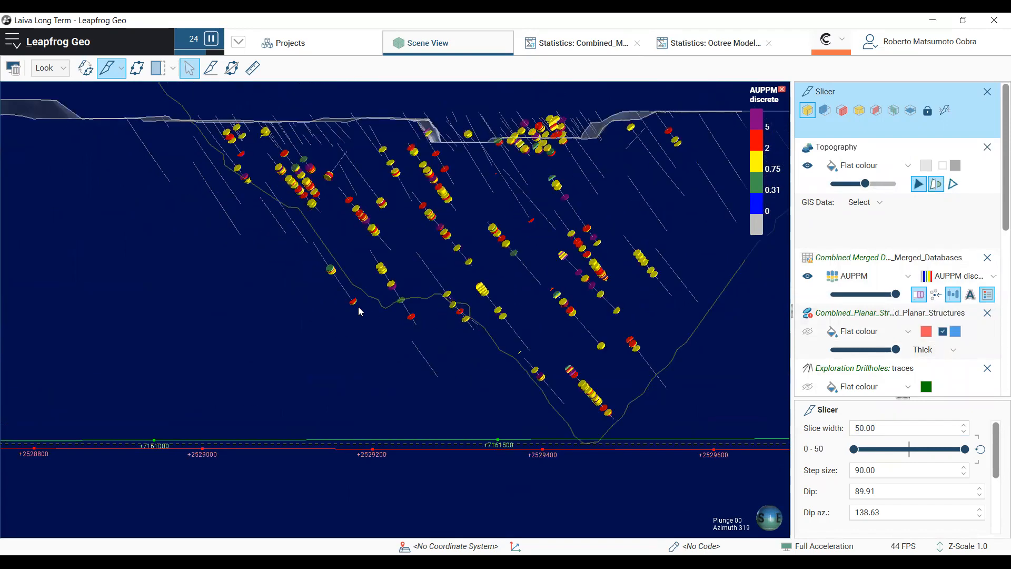
left_click_drag(354, 310, 322, 323)
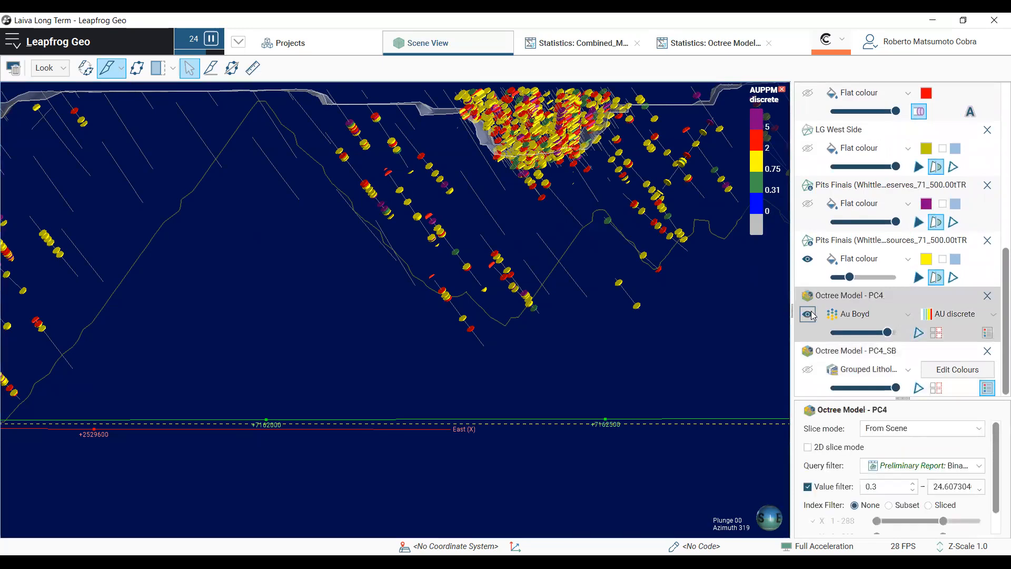
left_click(807, 314)
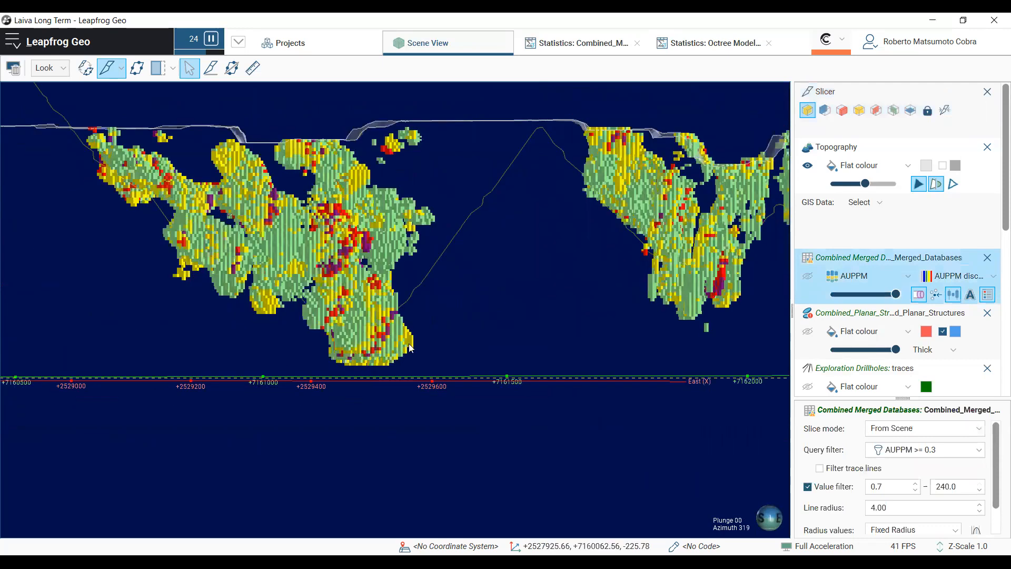
mouse_move(456, 305)
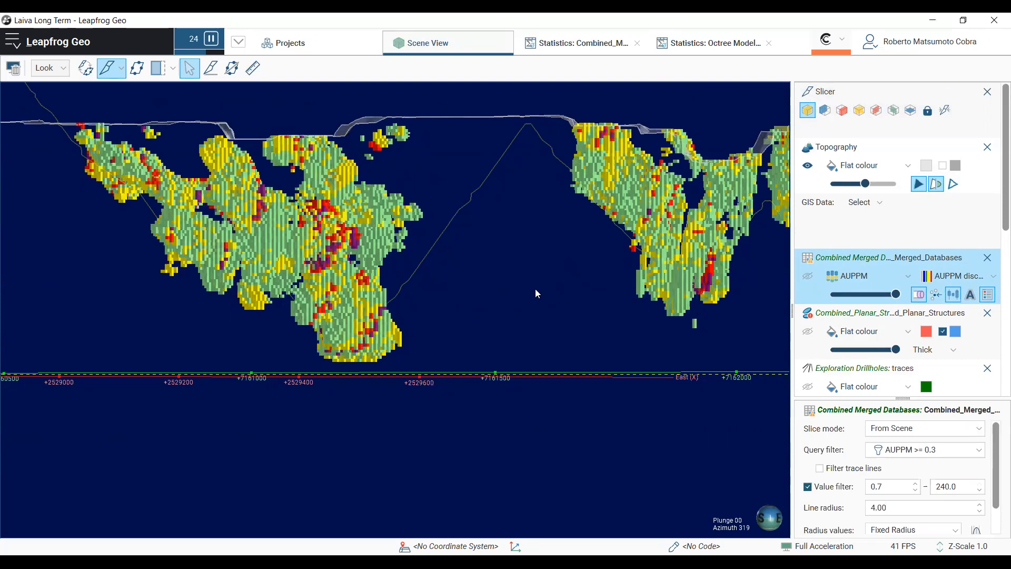
mouse_move(476, 308)
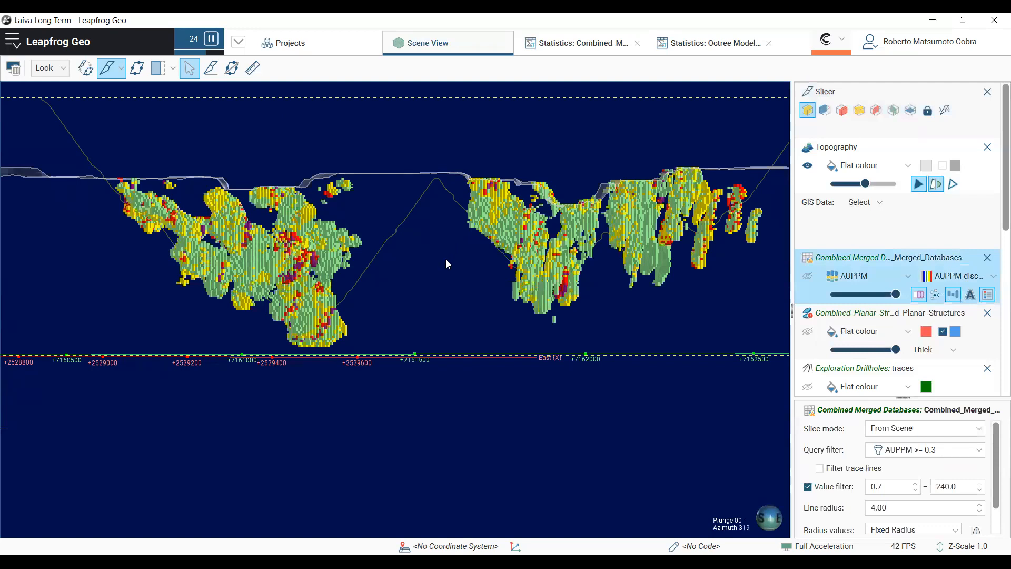
mouse_move(452, 290)
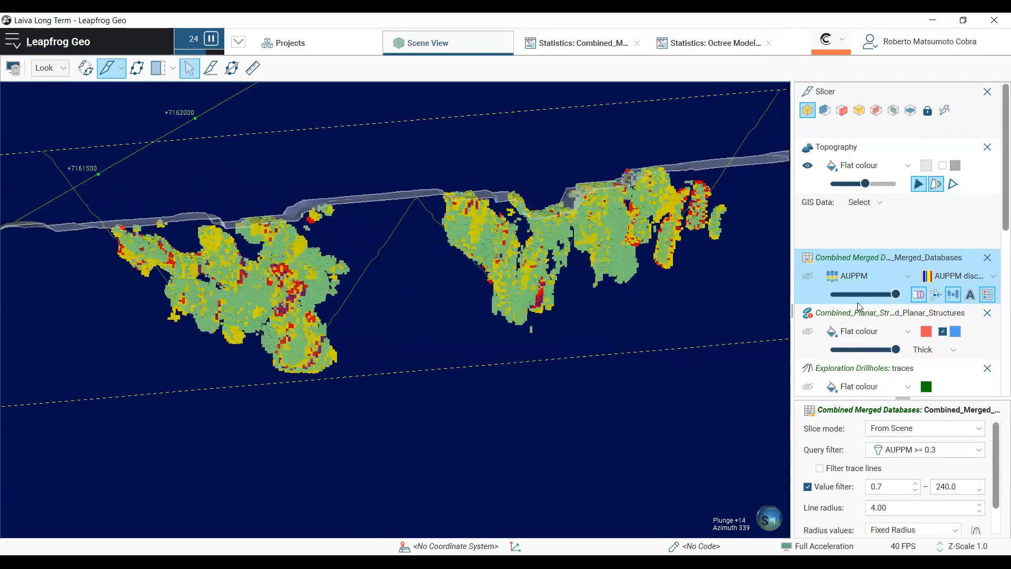
Step: Turn off slicing on the Whittle resources pit shell so it displays whole
scroll("down", 3)
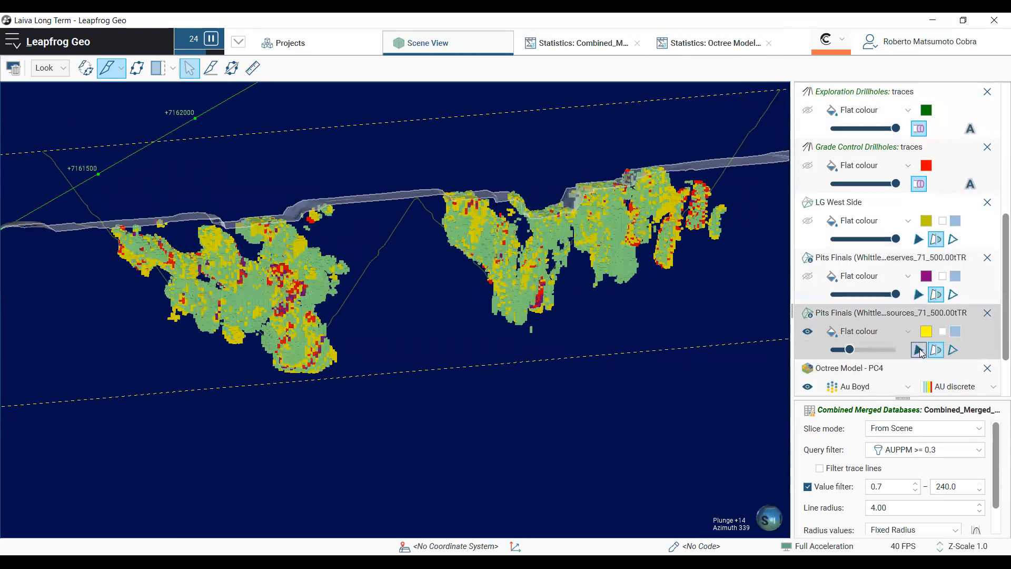
left_click(884, 312)
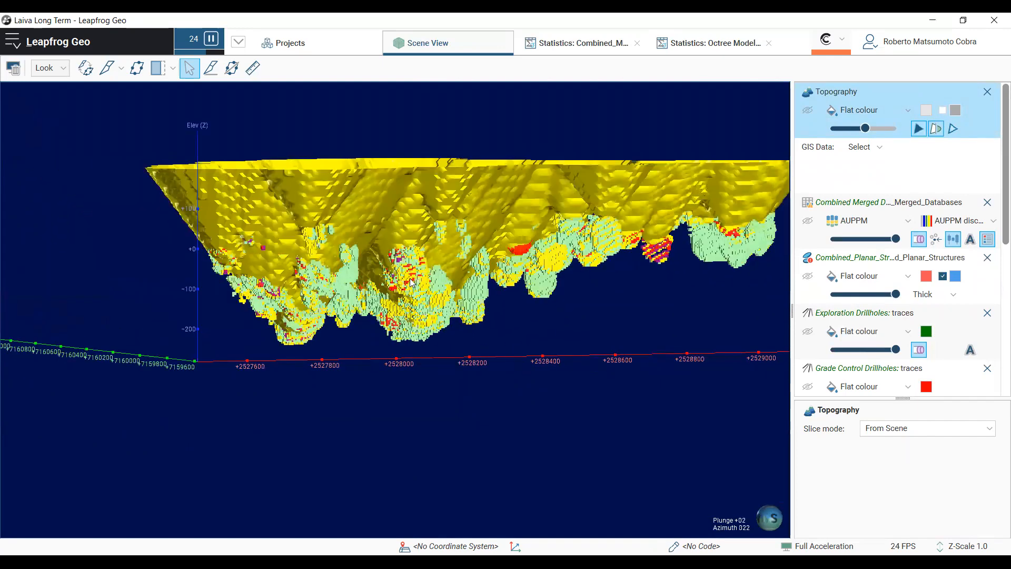
left_click_drag(410, 281, 637, 334)
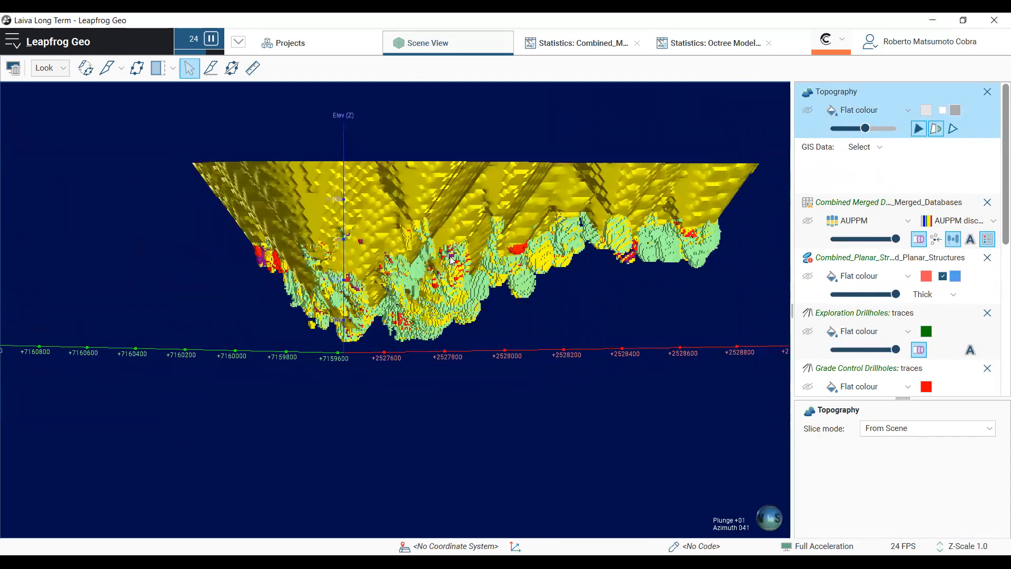
left_click_drag(451, 258, 519, 334)
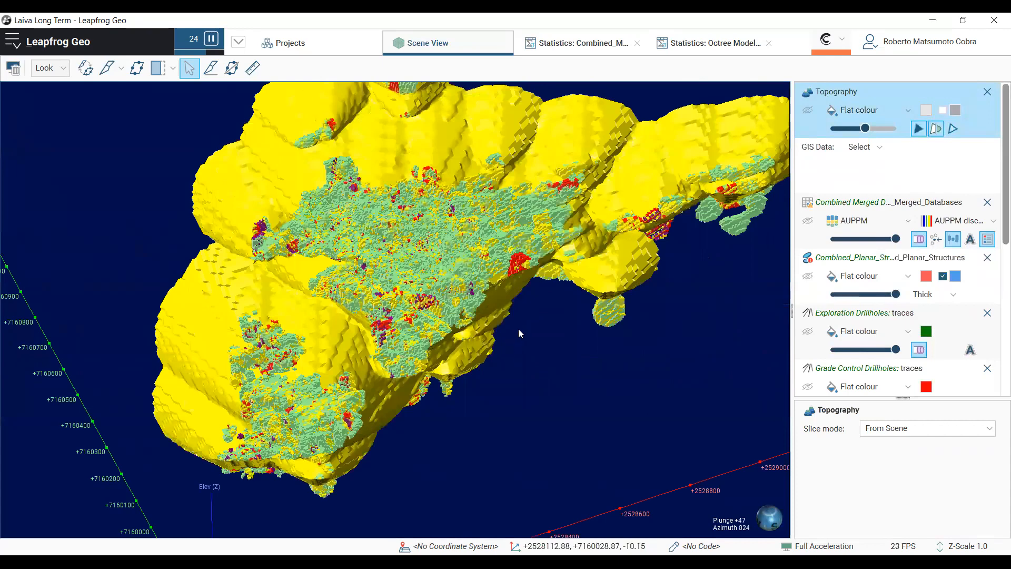
left_click_drag(516, 333, 486, 316)
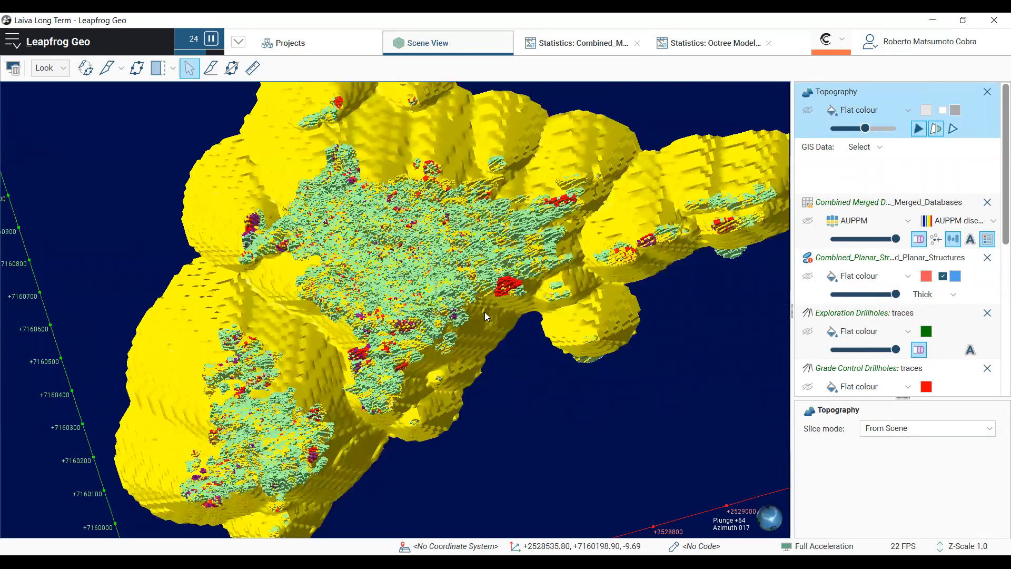
left_click_drag(485, 316, 454, 367)
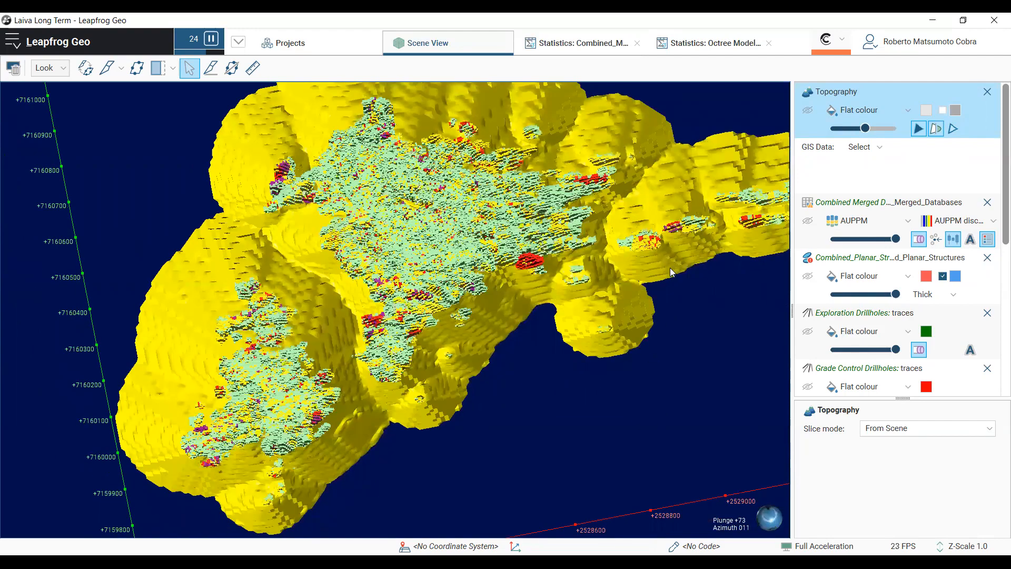
mouse_move(631, 263)
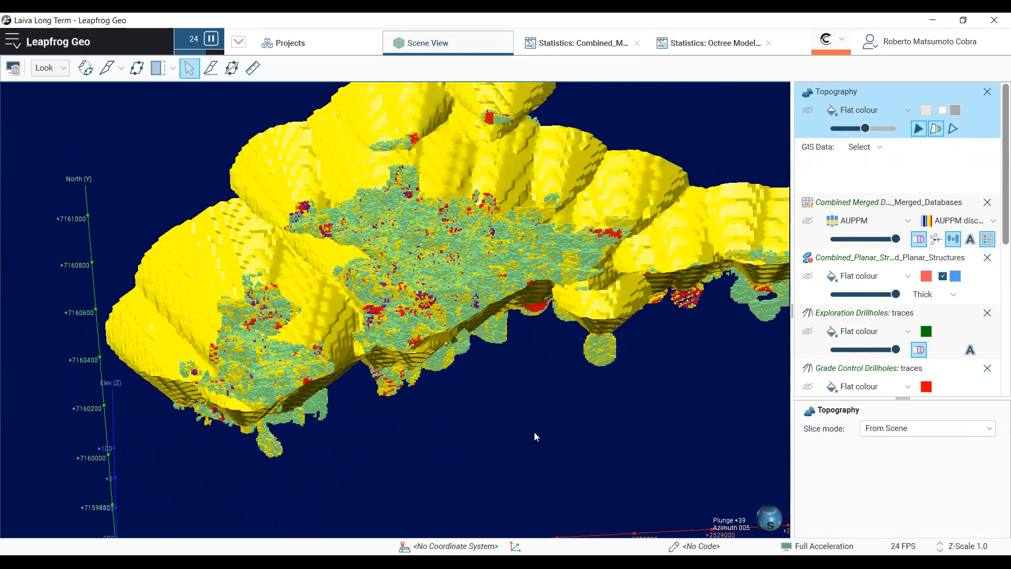
left_click_drag(534, 437, 529, 479)
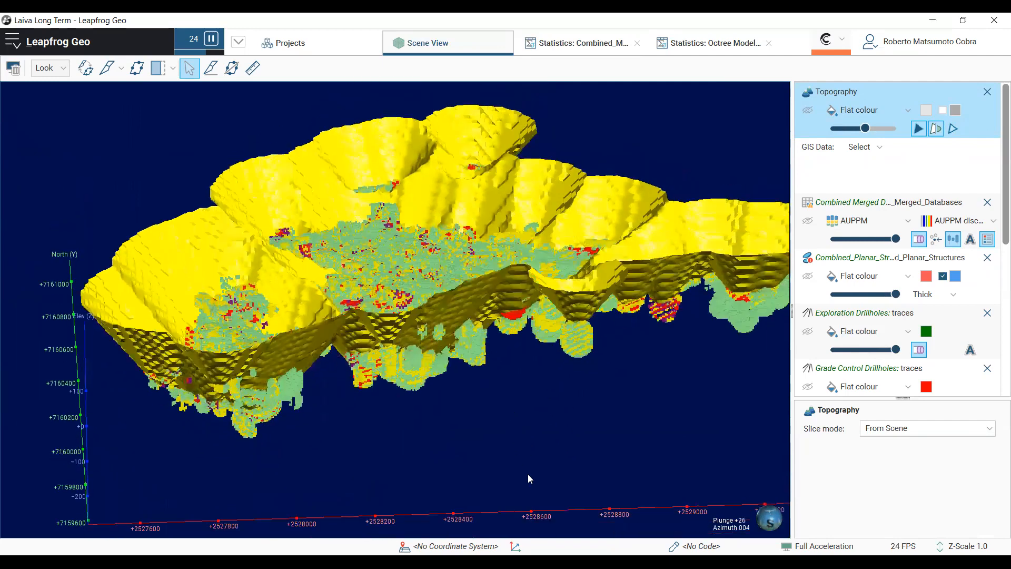